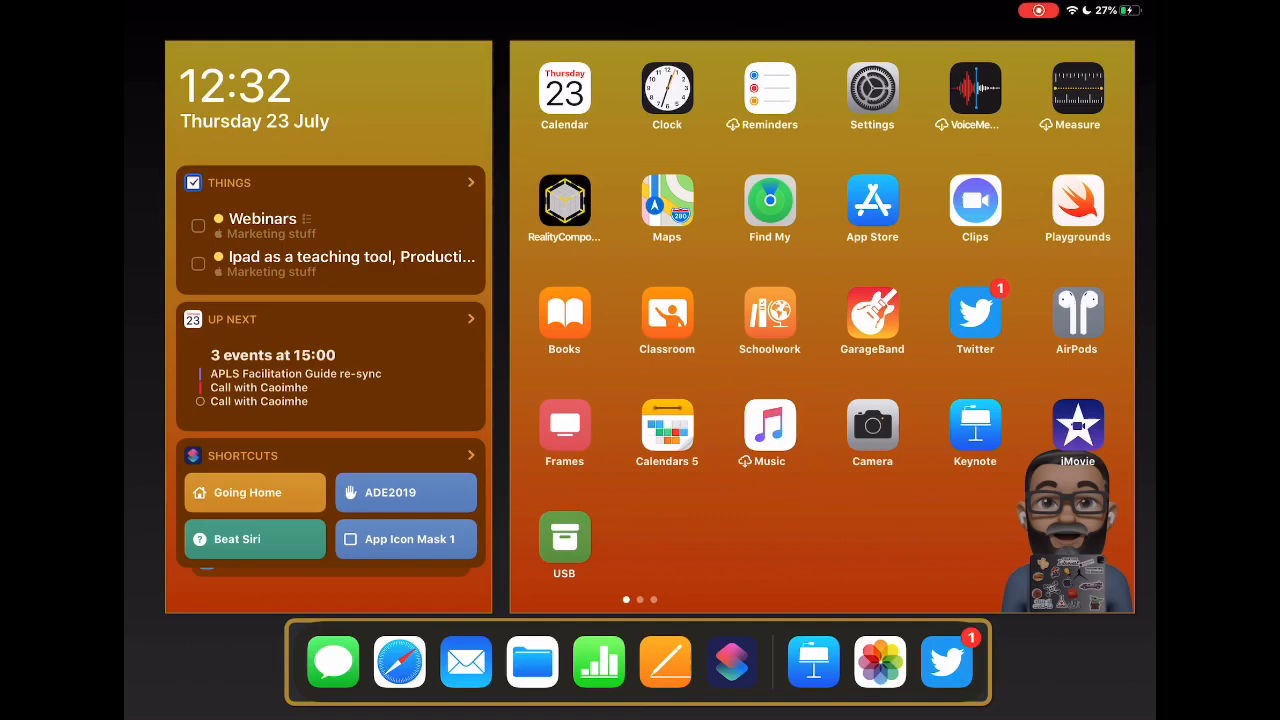
Step: Launch Keynote into the 'Presenting information' deck and glance at the Presentation tools slide before returning to the title slide
left_click(812, 660)
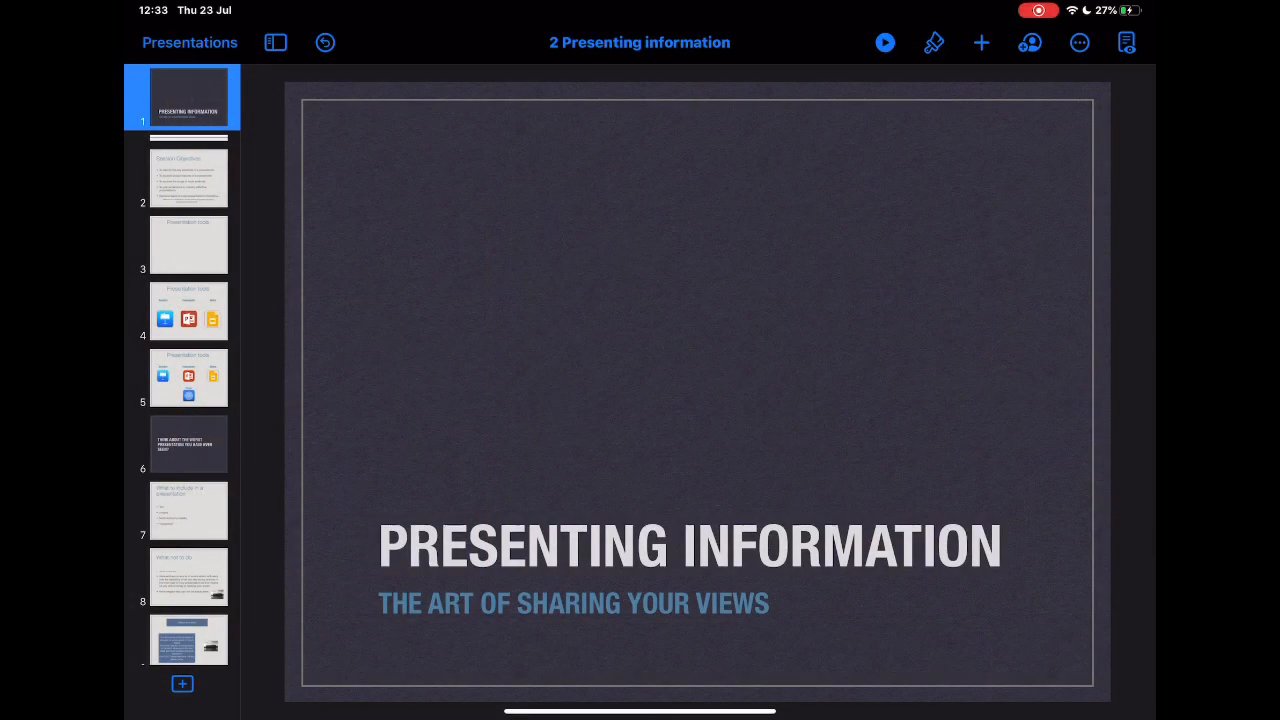
left_click(188, 376)
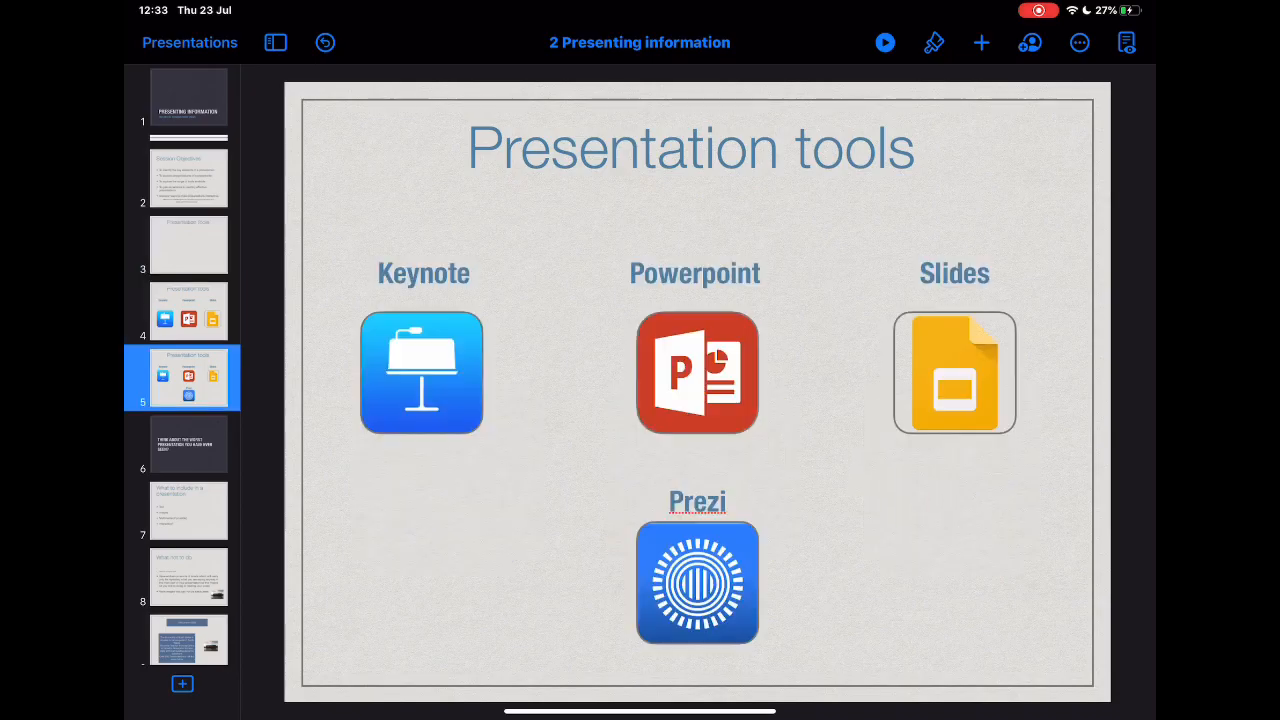
left_click(188, 98)
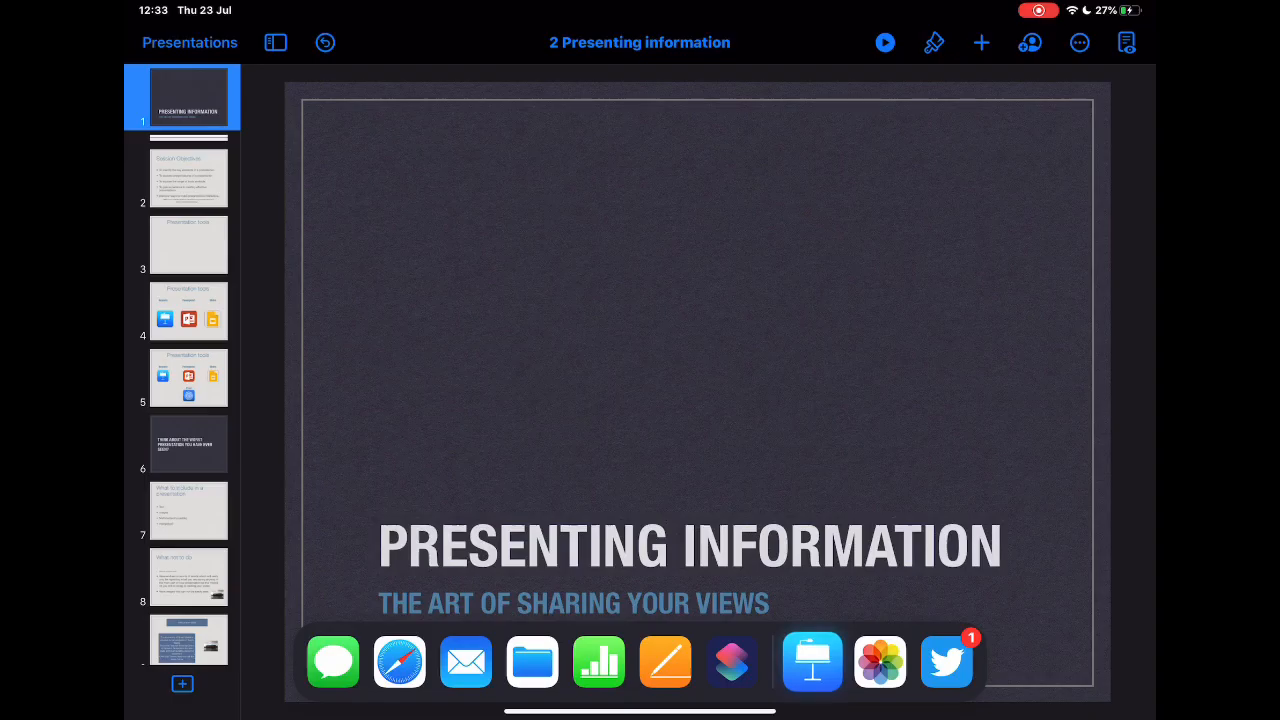
Step: Bring the Camera app into Split View beside the Keynote title slide
left_click(812, 660)
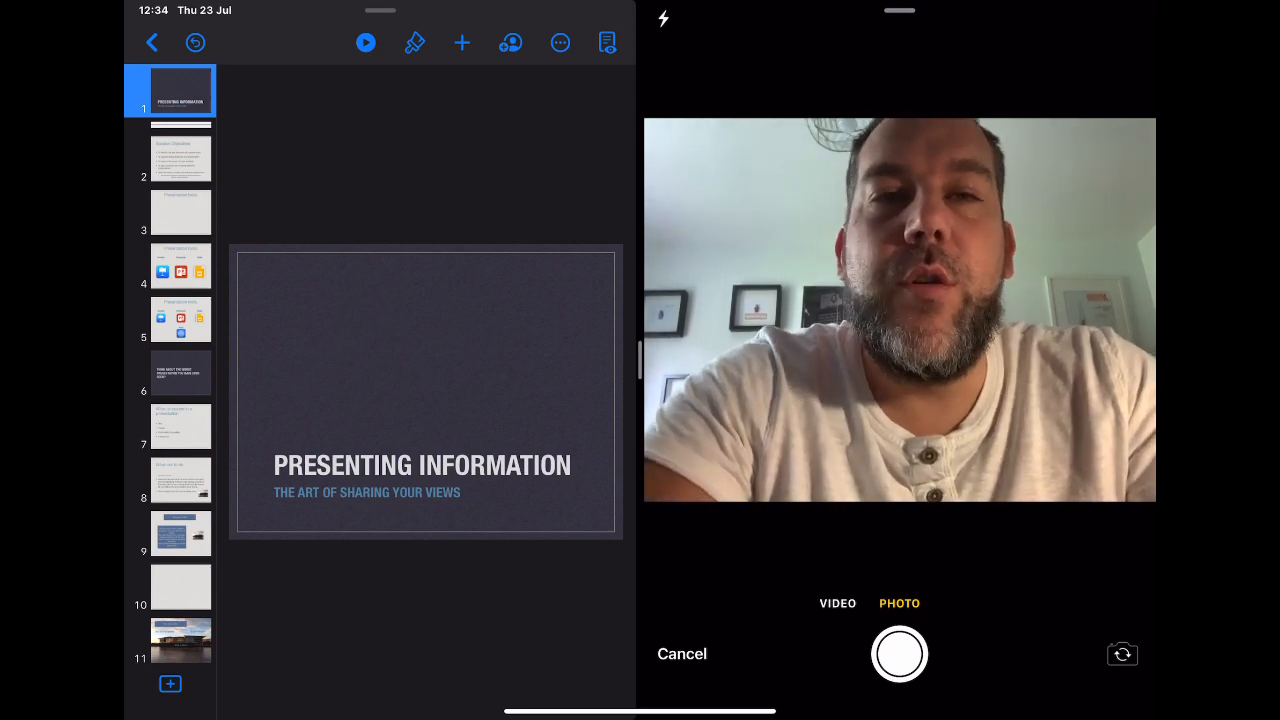
Step: Show the Session Objectives and Presentation tools slides, then continue on to slide 7 with Keynote full screen
left_click(180, 158)
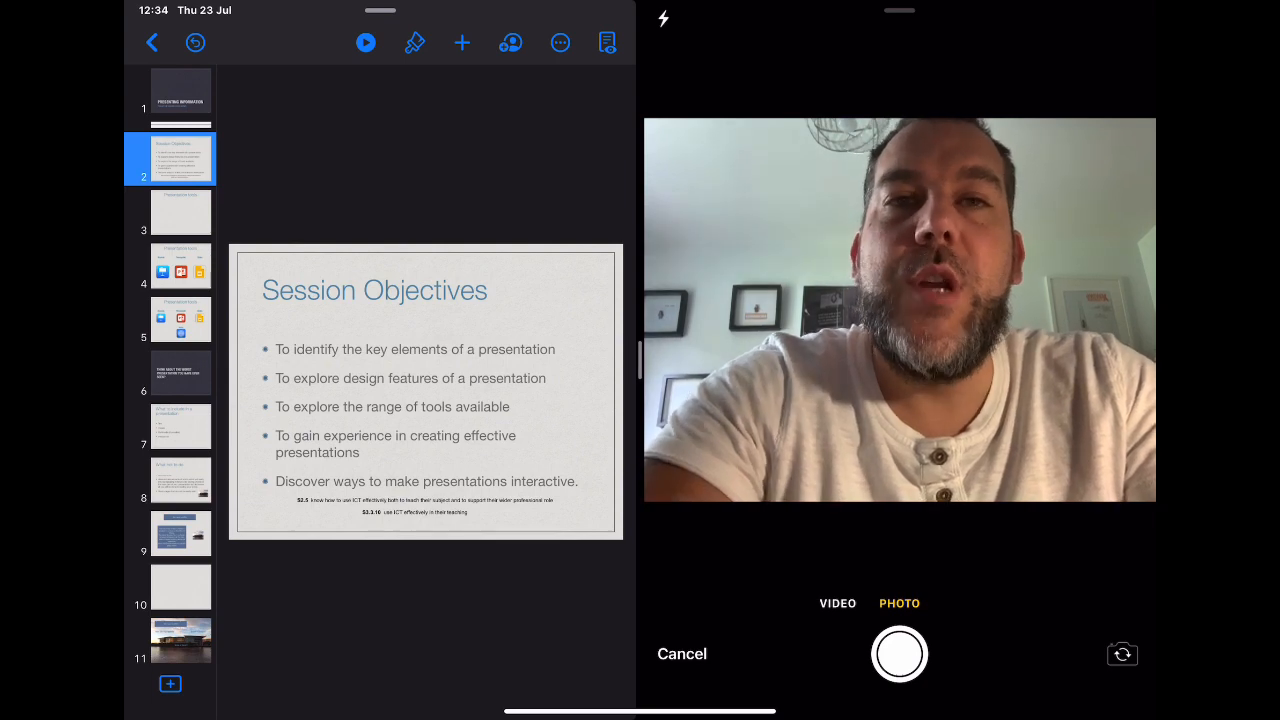
left_click(180, 212)
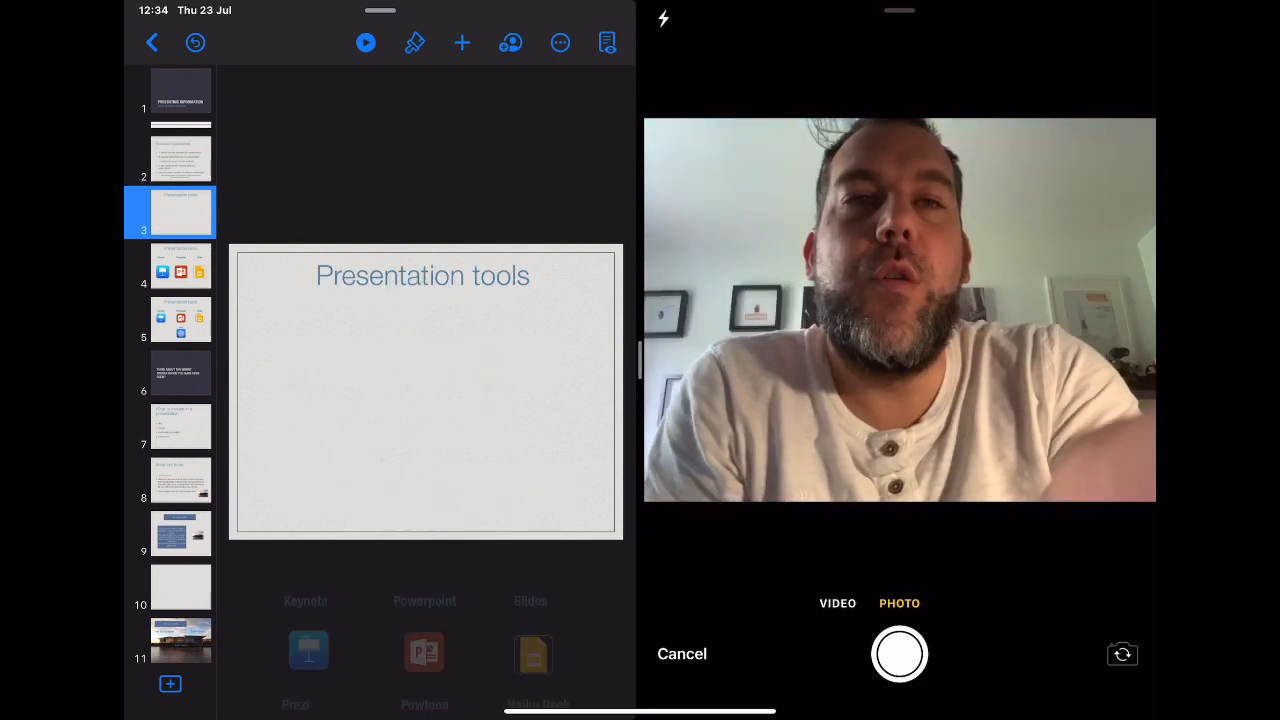
left_click(364, 42)
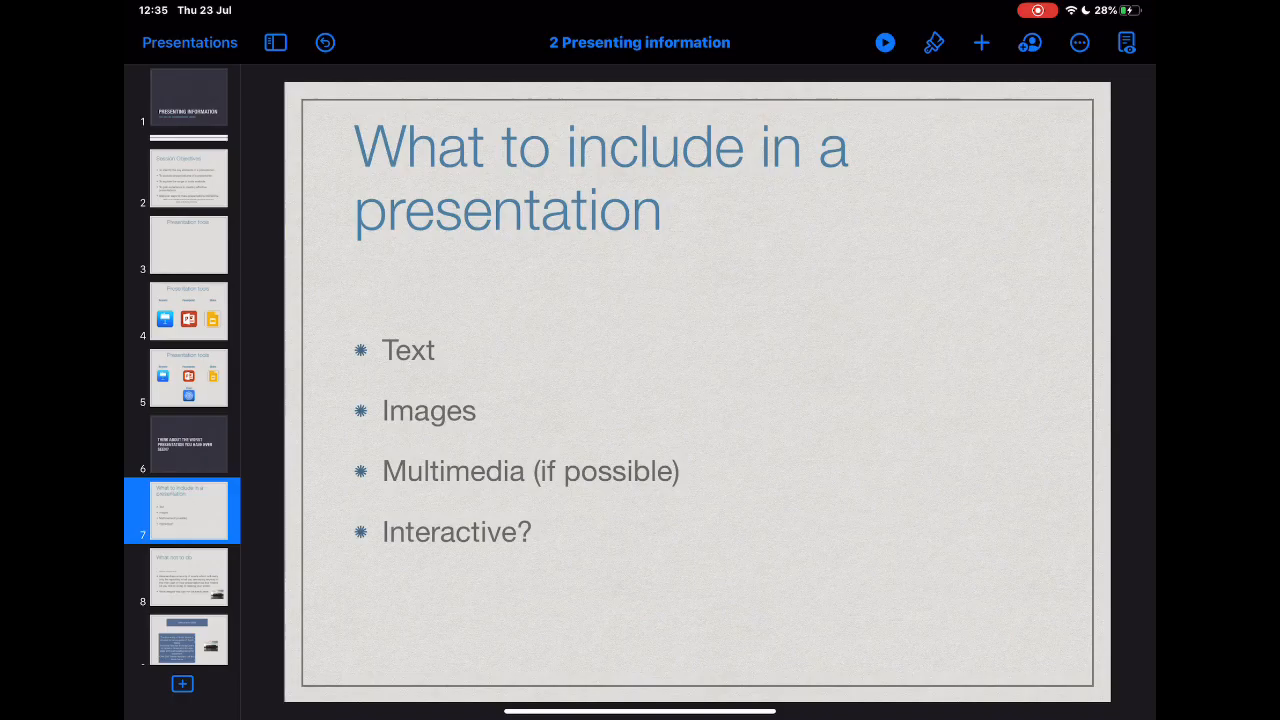
Step: Leave Keynote for Photos to reach the latest screen recording of the slides and camera
key("home")
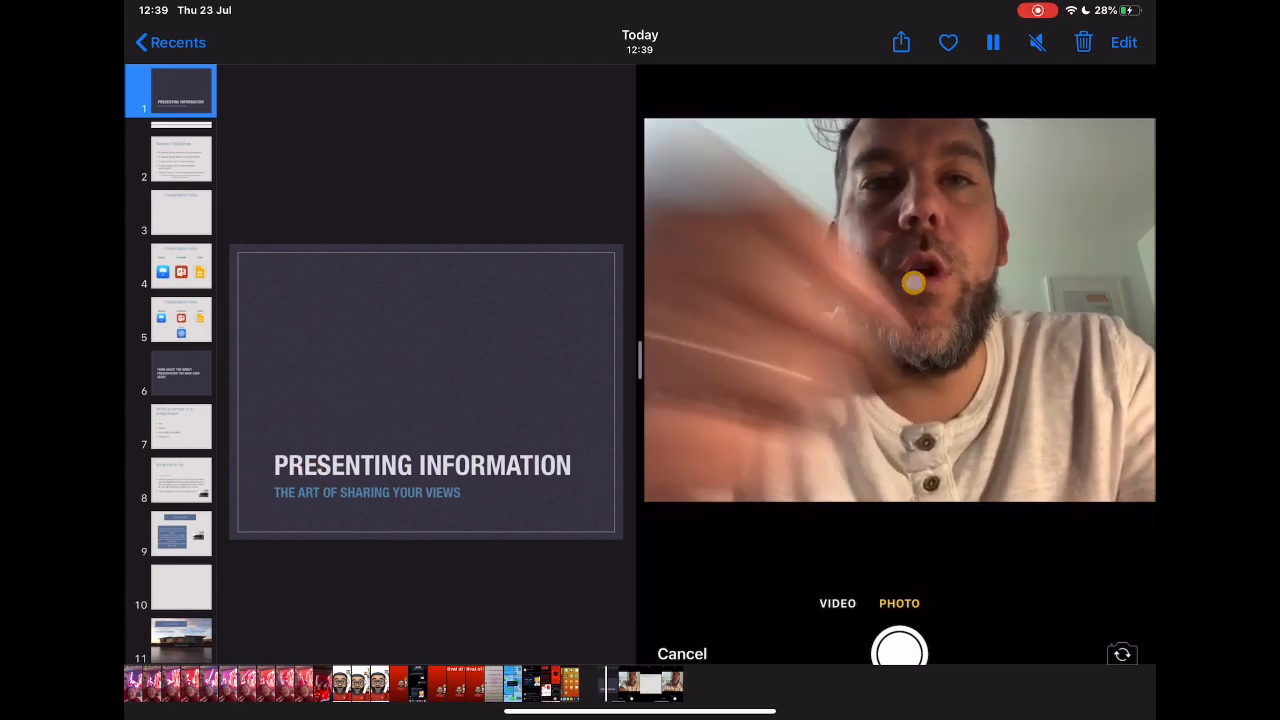
Step: Crop the recording down to a portrait frame of just the presenter's face and confirm the edit
left_click(180, 160)
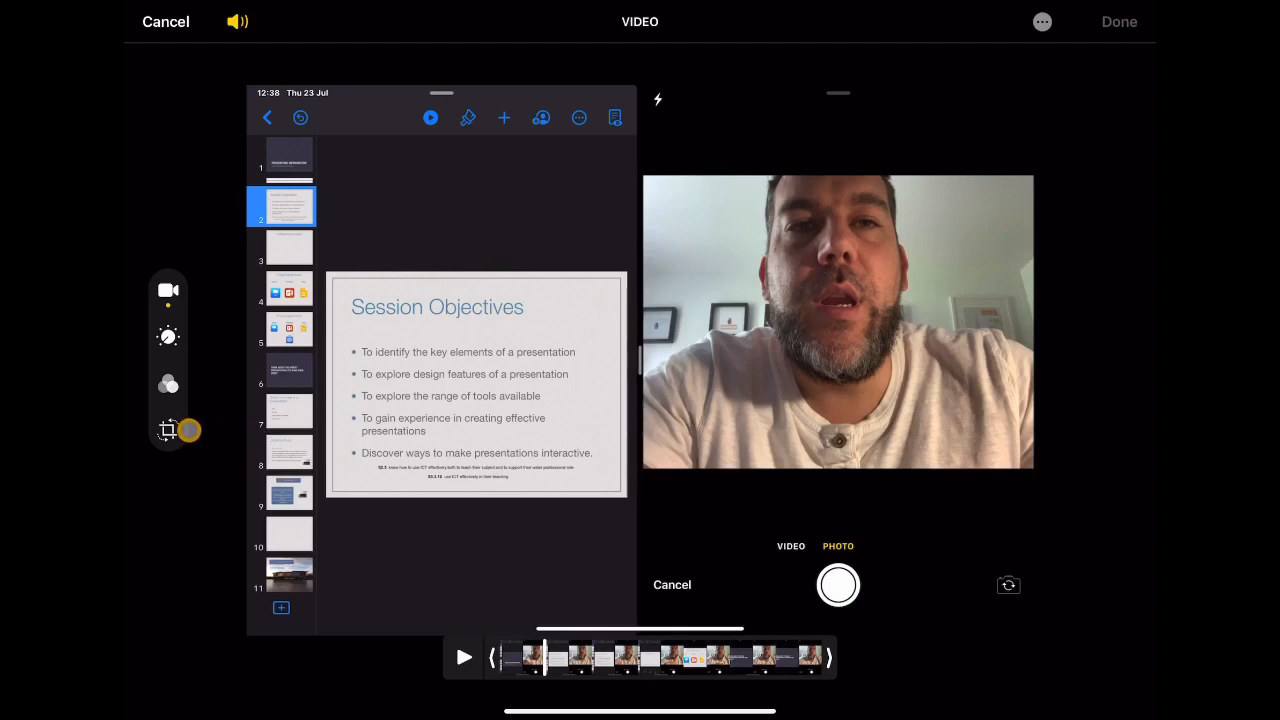
left_click(168, 430)
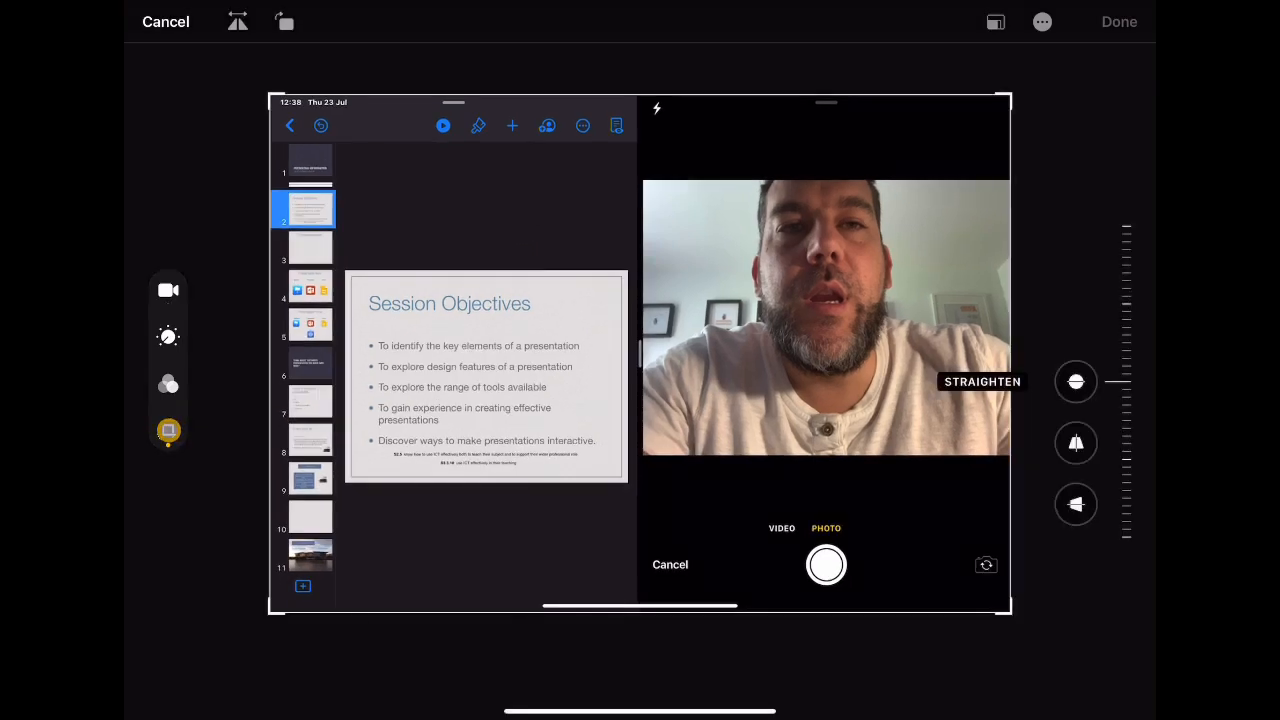
left_click(168, 430)
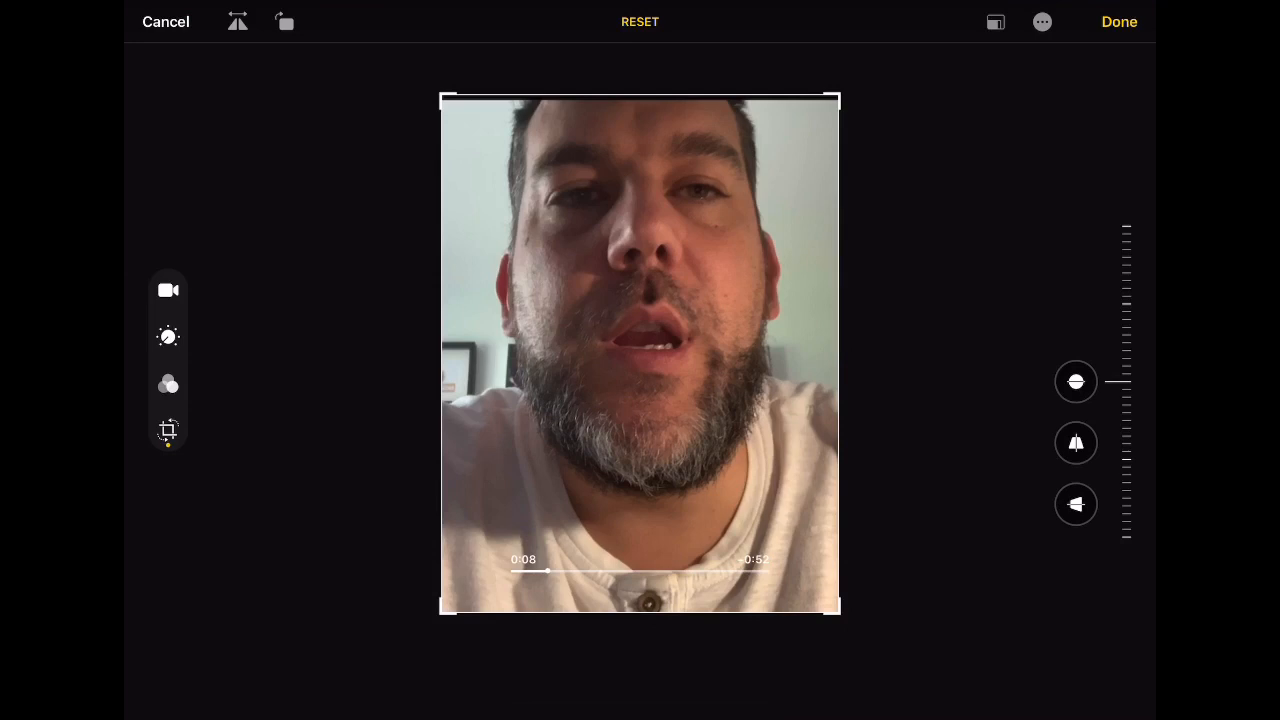
left_click(1120, 20)
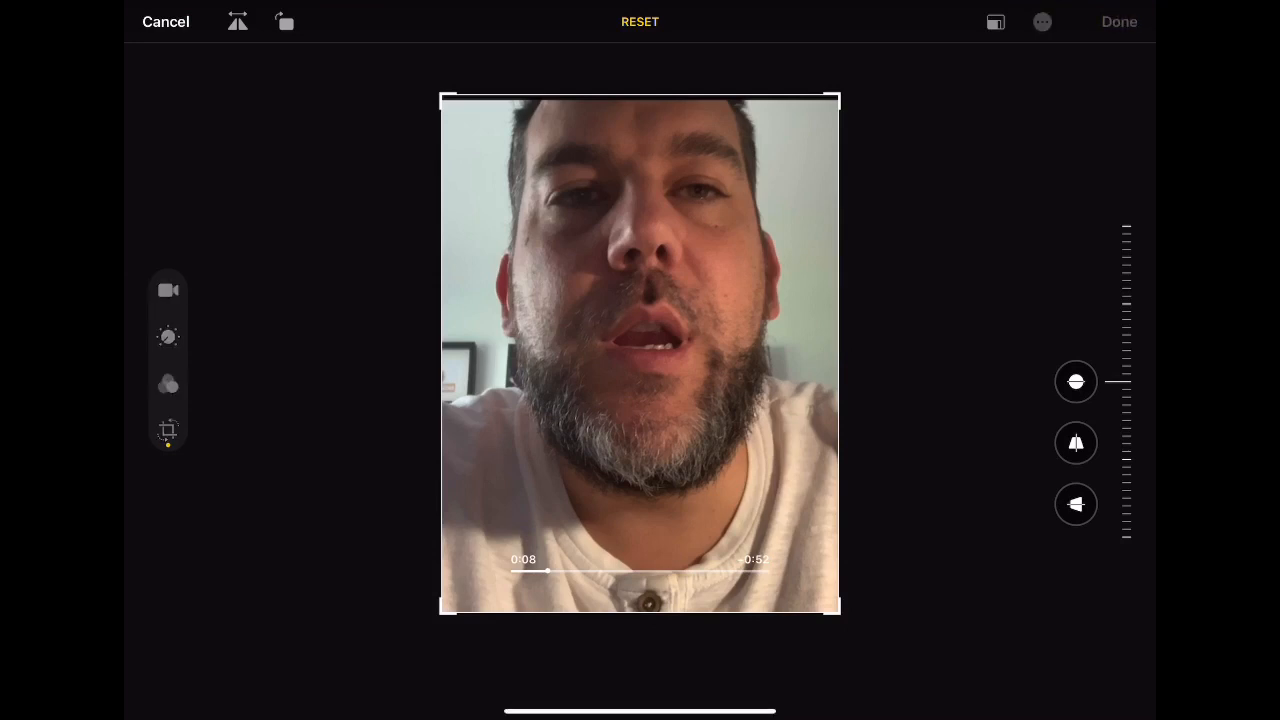
left_click(1120, 20)
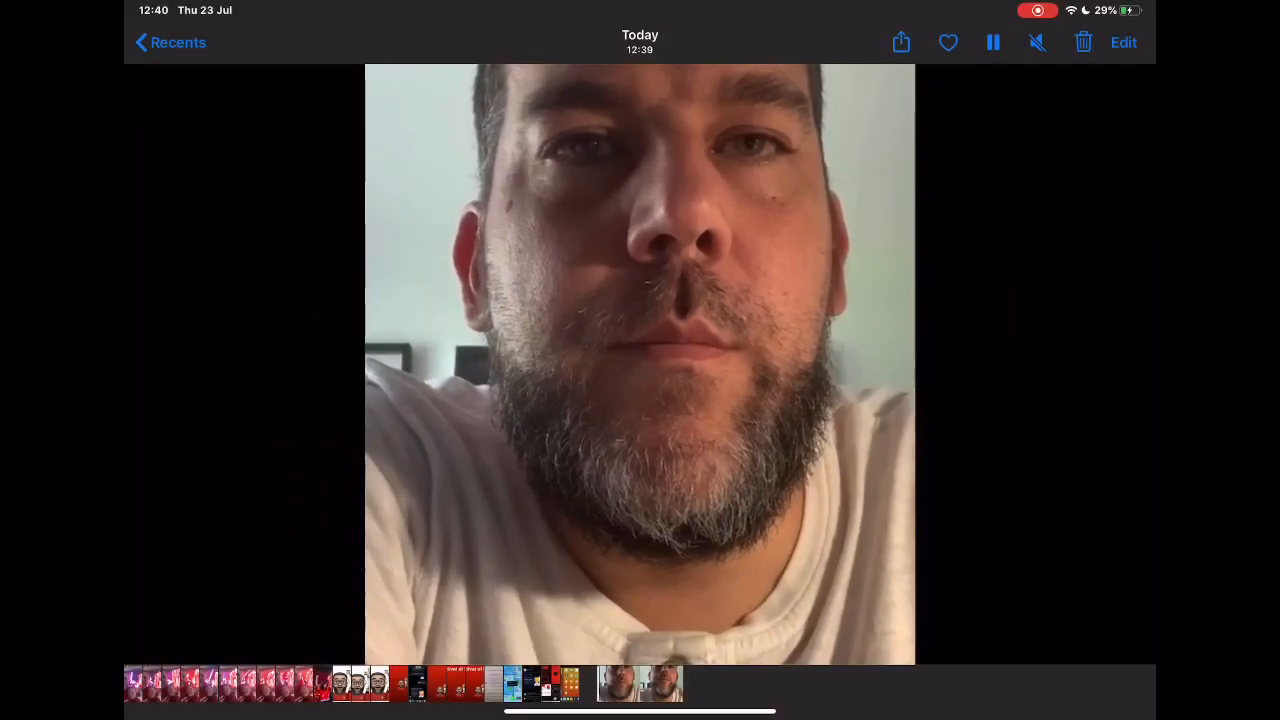
left_click(992, 42)
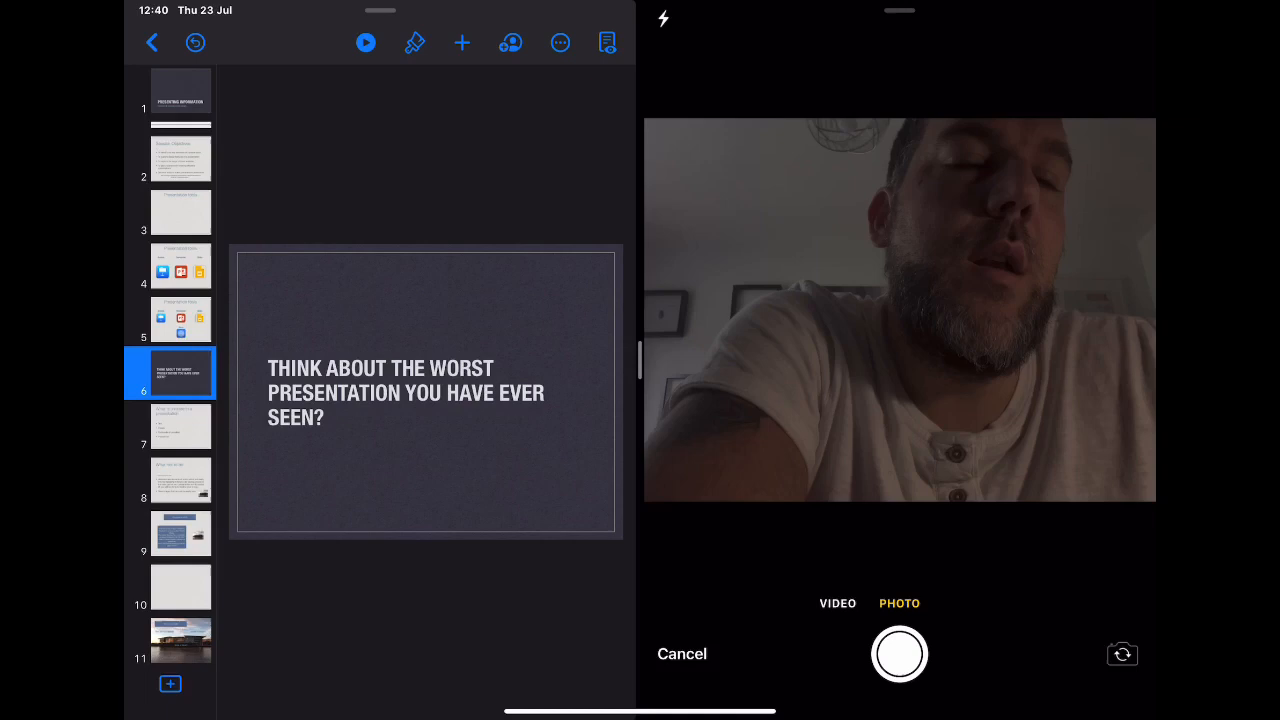
Step: Paste the cropped presenter video onto the title slide and place it small in the top-right corner
left_click(680, 654)
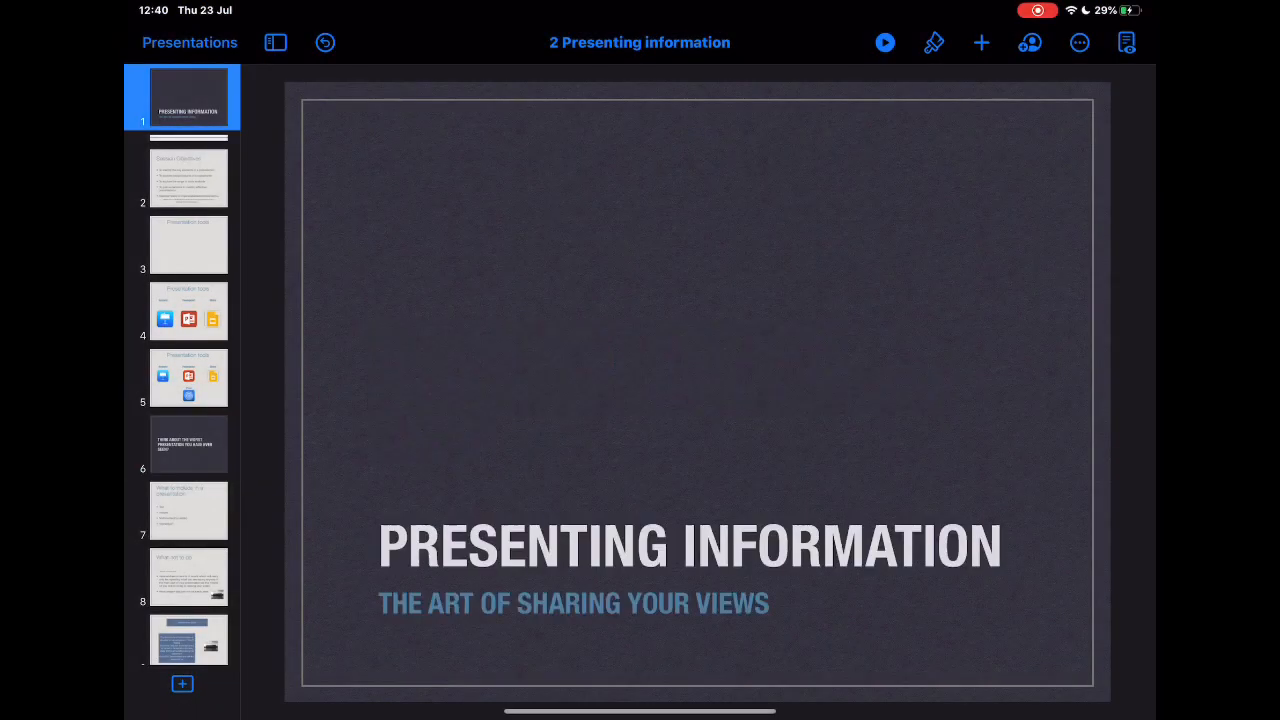
left_click(980, 42)
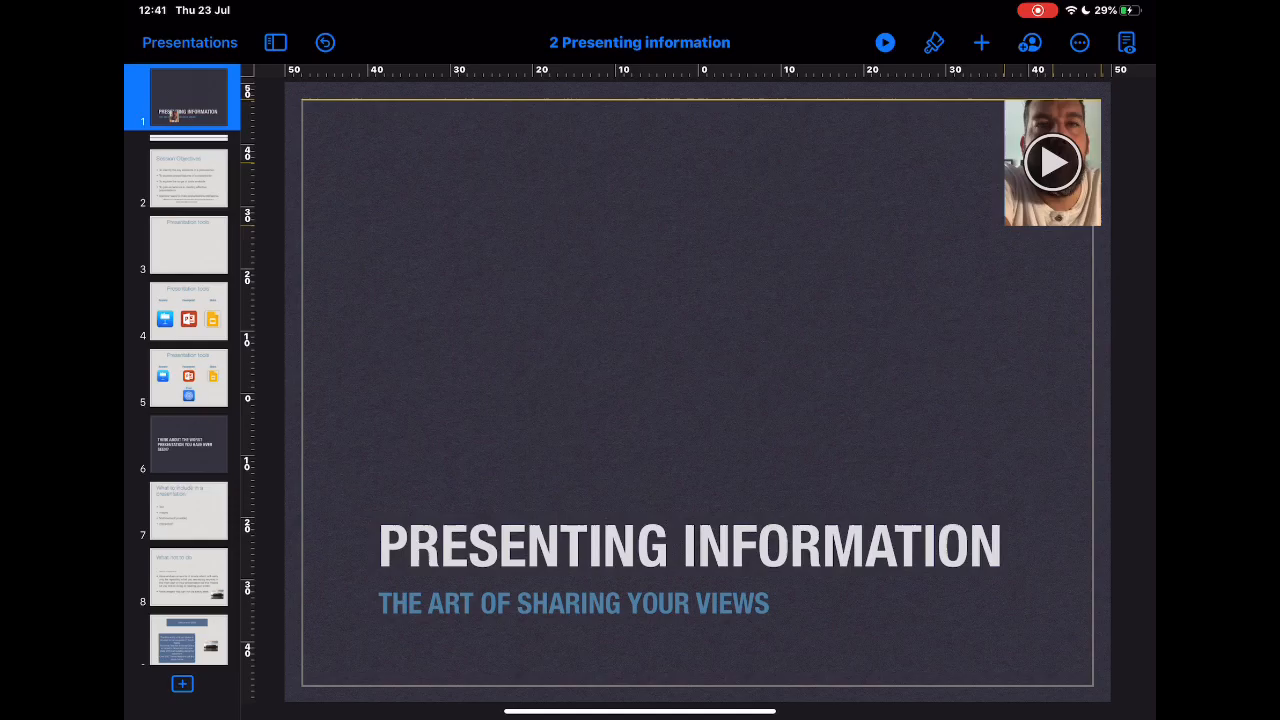
left_click(1052, 162)
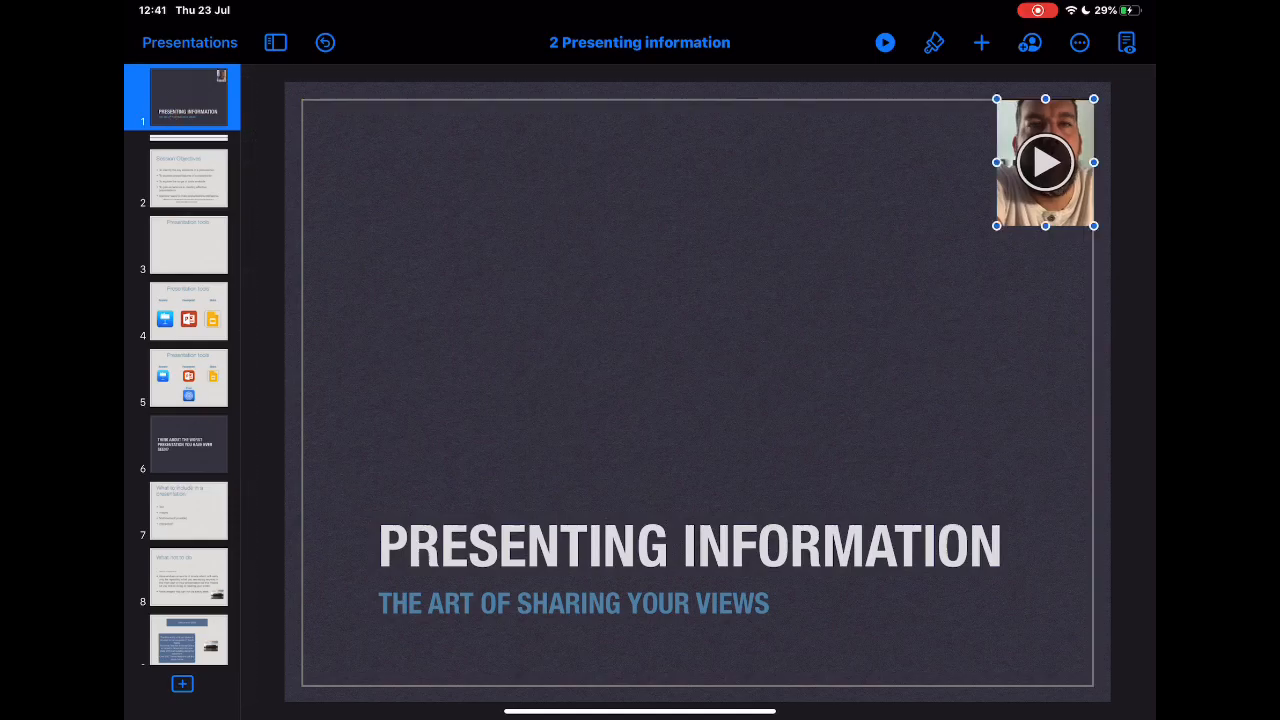
left_click(1044, 162)
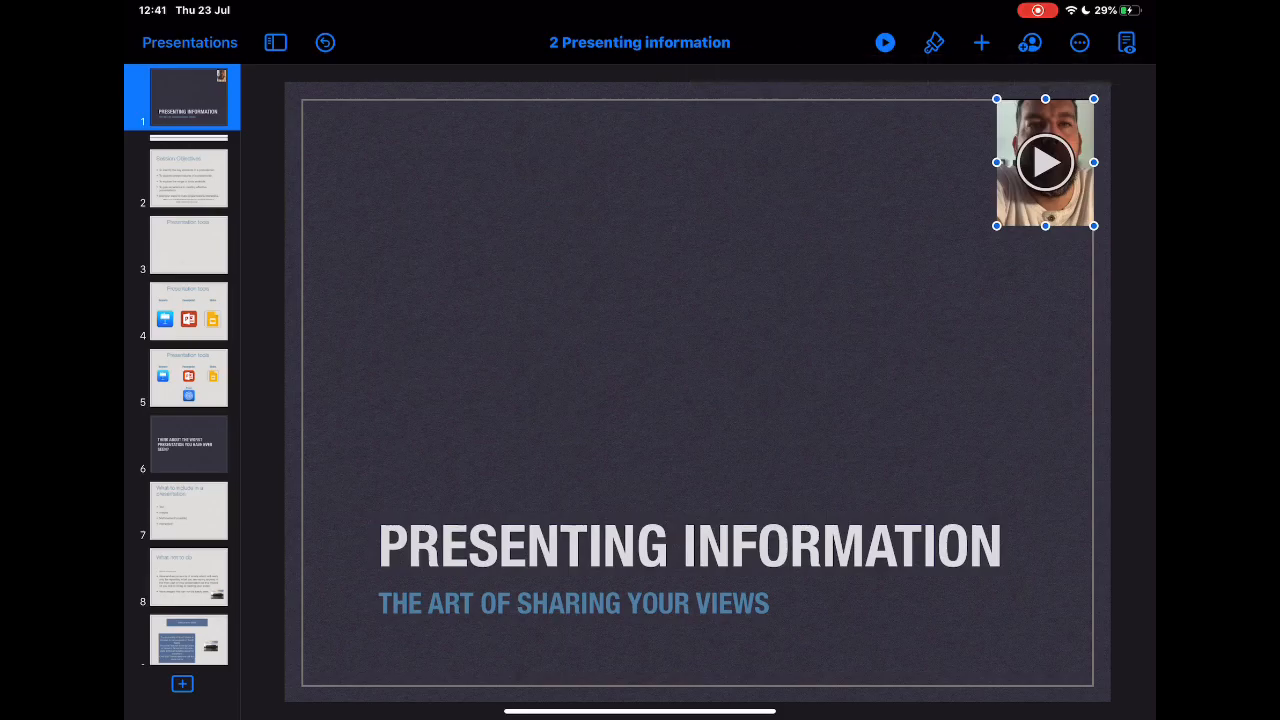
Step: Copy the presenter video and paste it into the top-right corner of slide 6 and the following slides
left_click(188, 178)
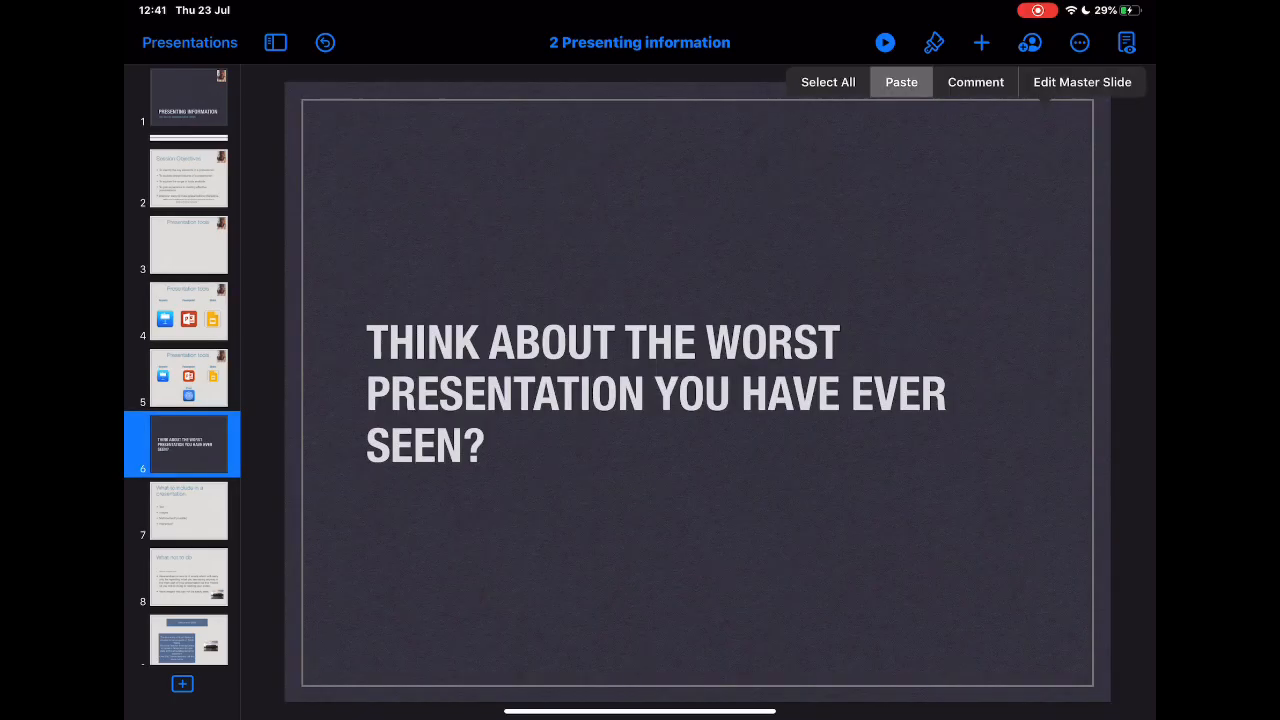
left_click(188, 96)
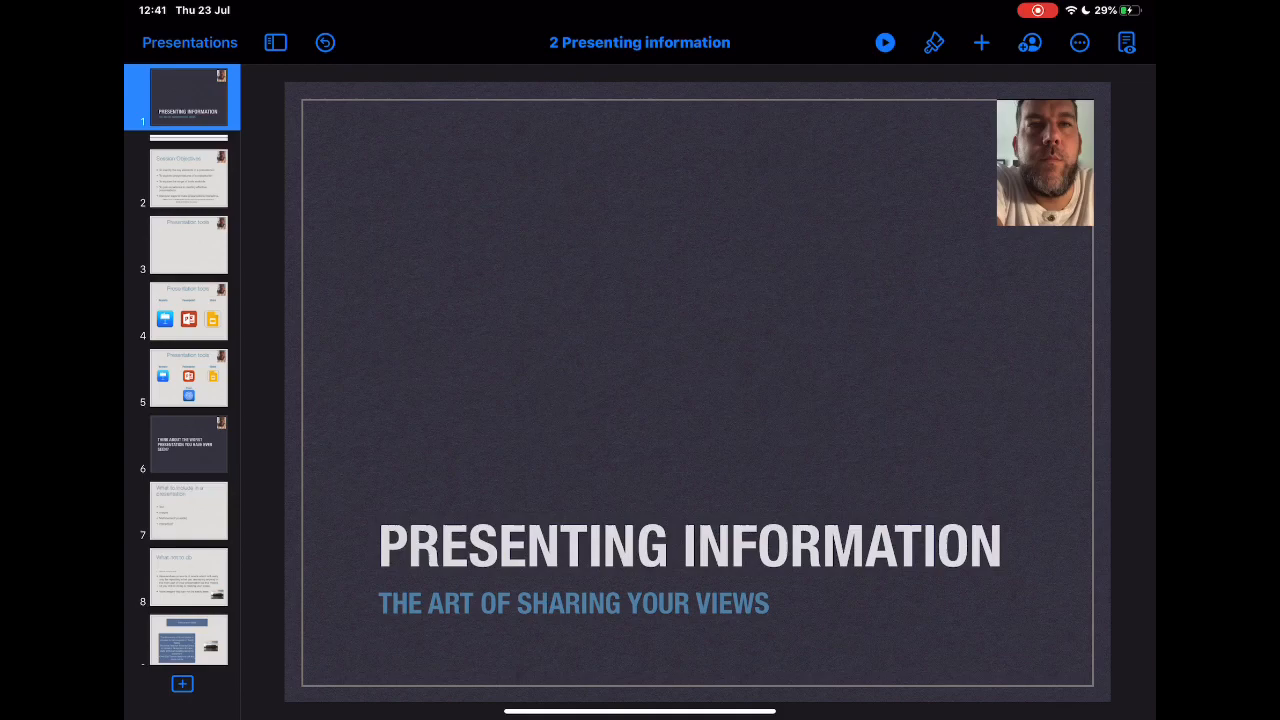
Step: Start the slideshow with Play on This iPad so the presenter video shows during the presentation
left_click(884, 42)
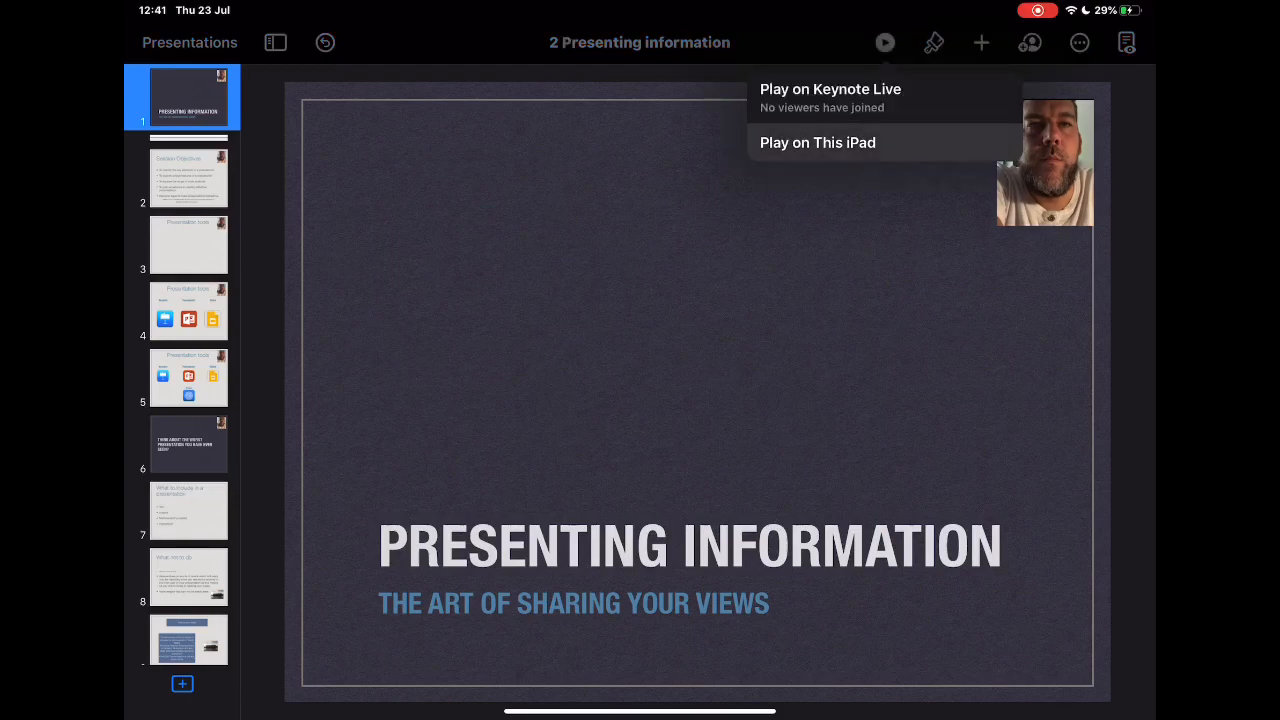
left_click(188, 444)
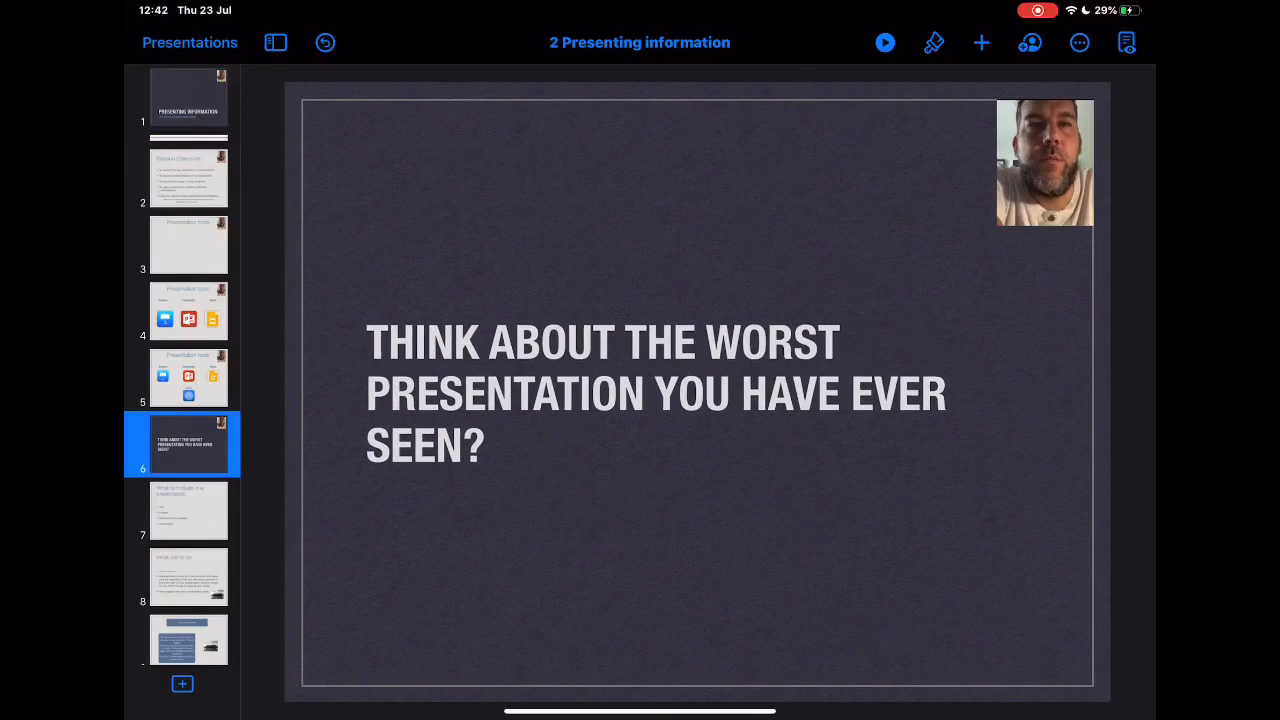